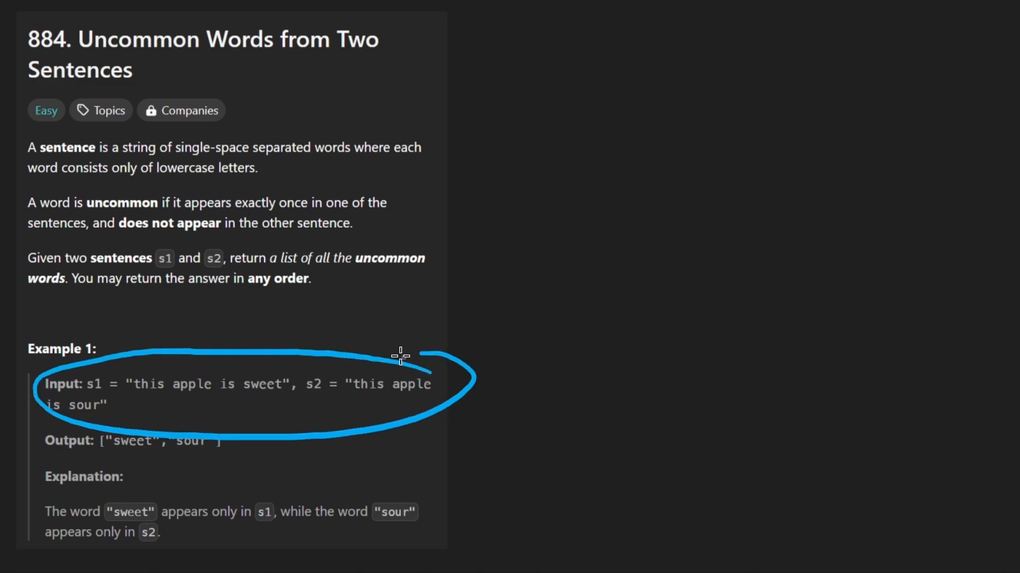
pyautogui.moveTo(378, 341)
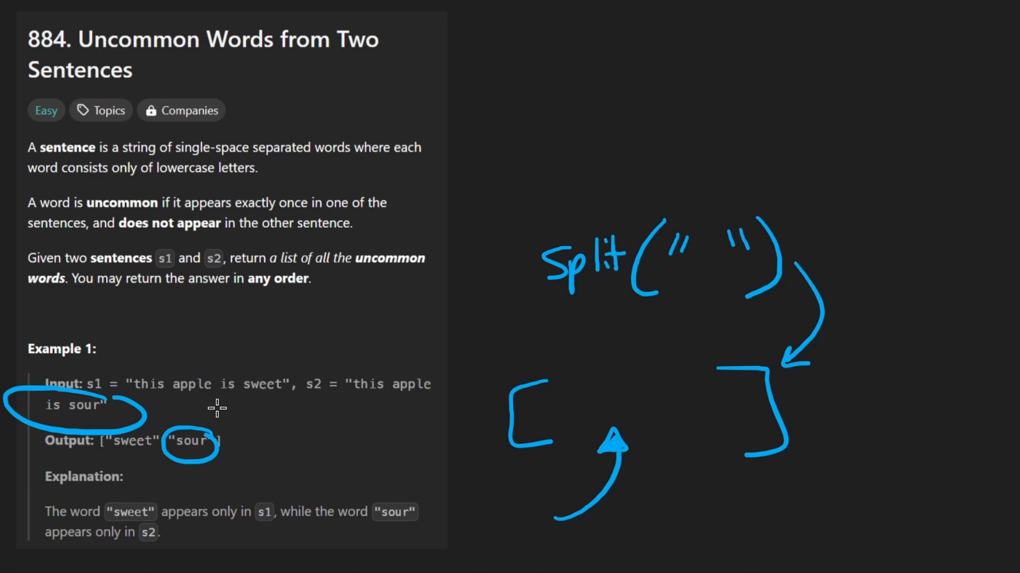
pyautogui.moveTo(424, 375)
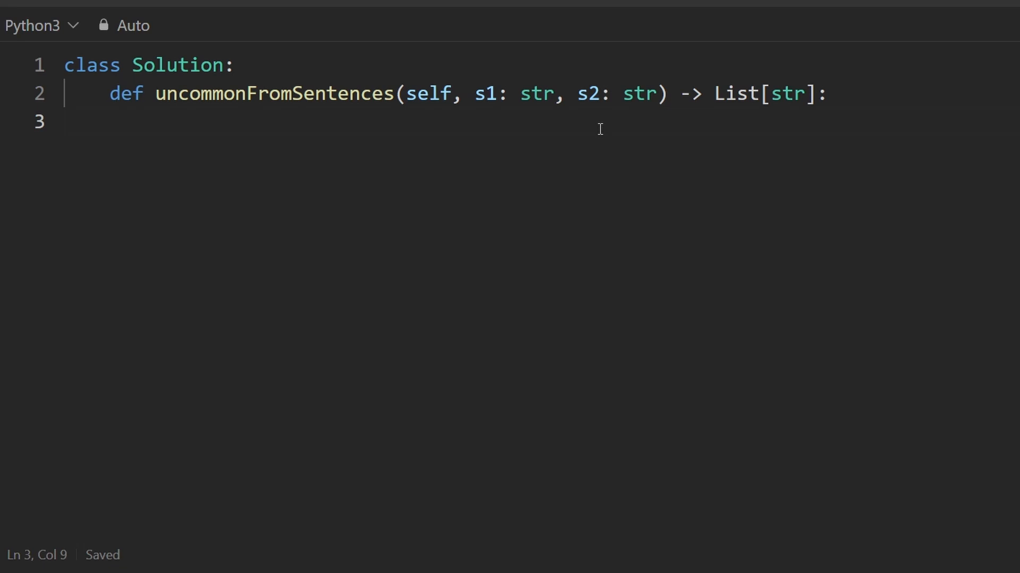
# Initialize count as defaultdict(int) instead of an empty dictionary.
pyautogui.write('co')
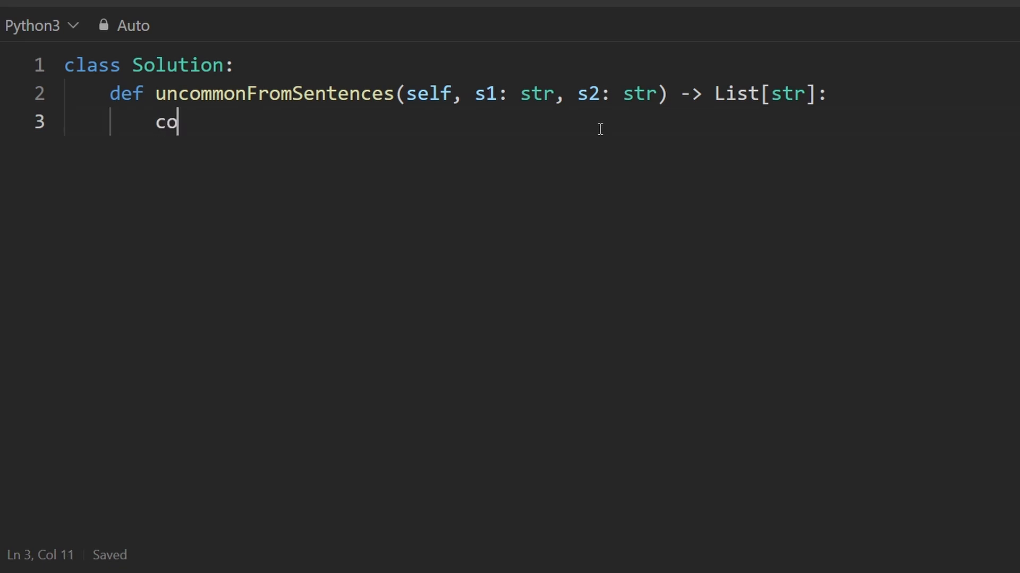
pyautogui.write('unt = {}')
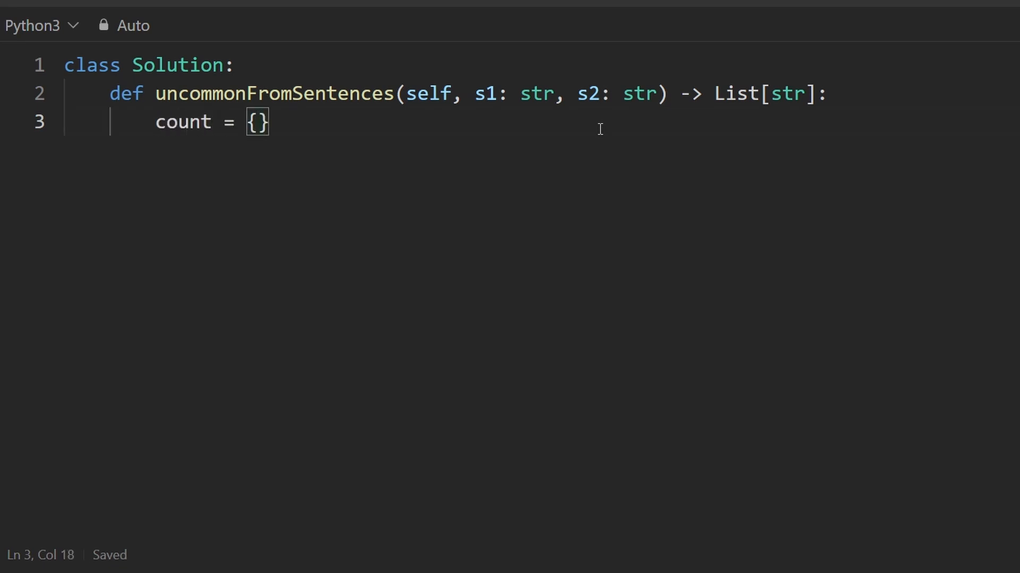
pyautogui.press('Backspace')
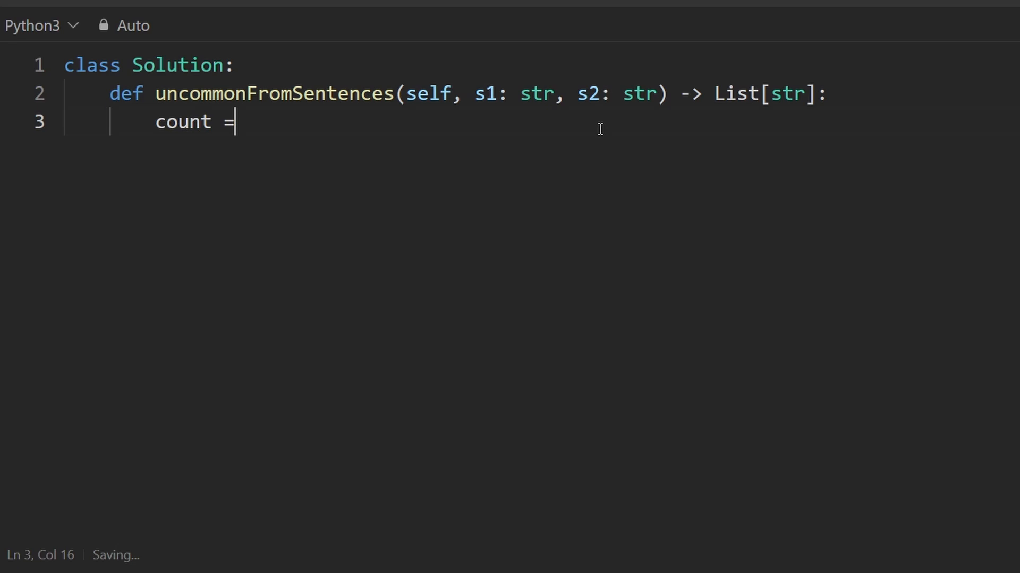
pyautogui.write('defaultdict')
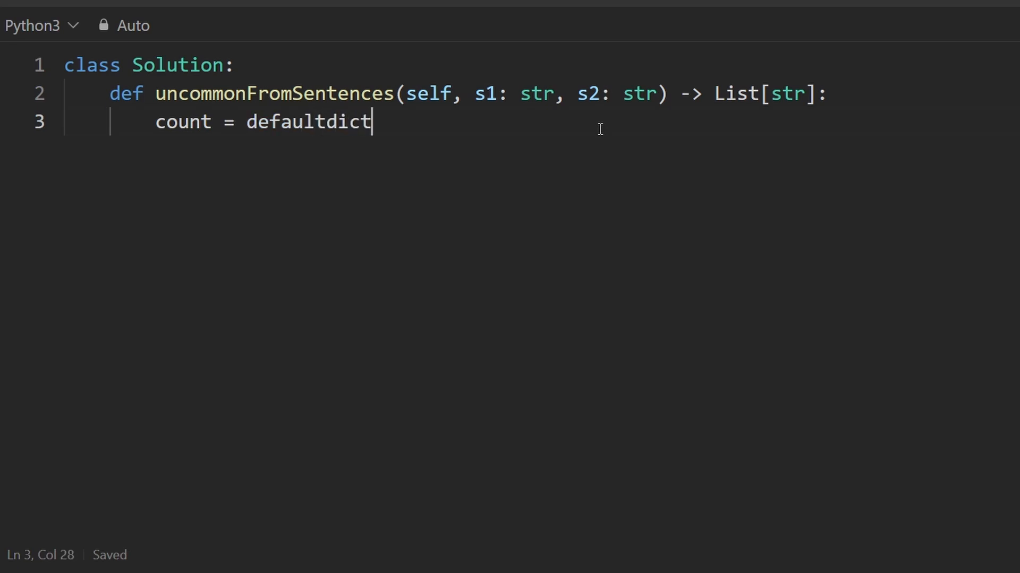
pyautogui.write('(int)')
pyautogui.write('for')
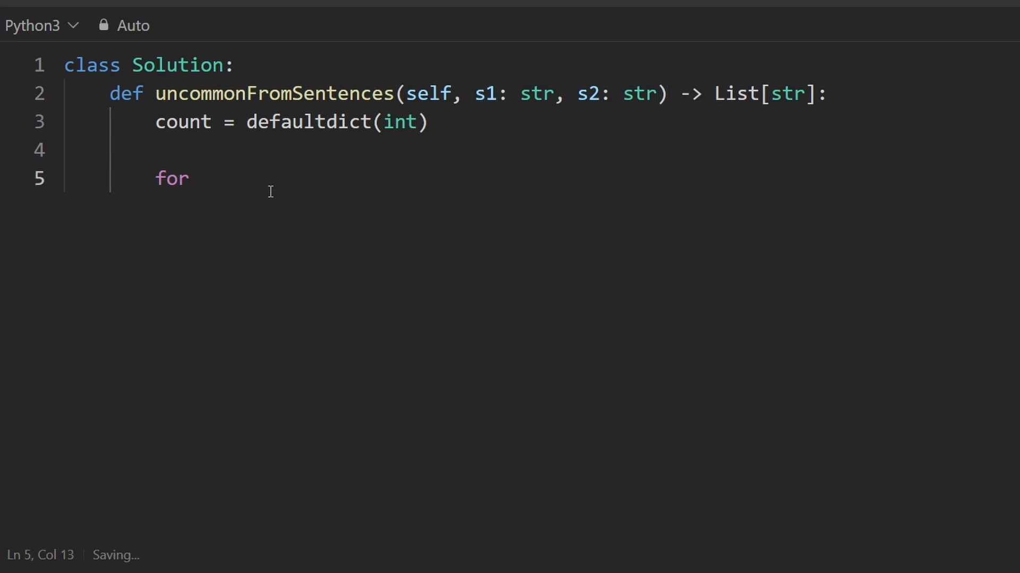
# Loop over s1.split(" ") incrementing count[w], dropping the if-not-in initialization check.
pyautogui.write('w in')
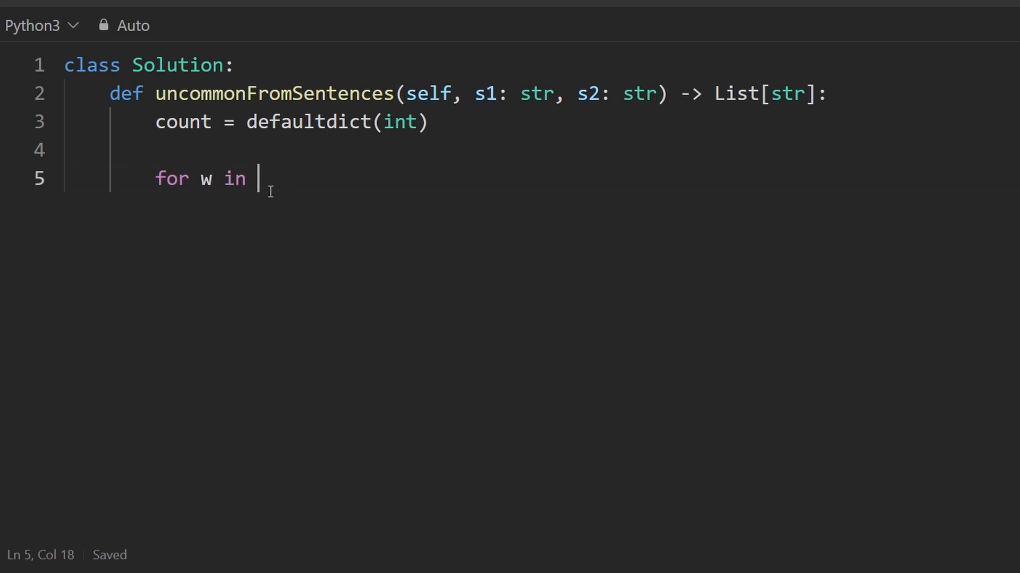
pyautogui.write('s1')
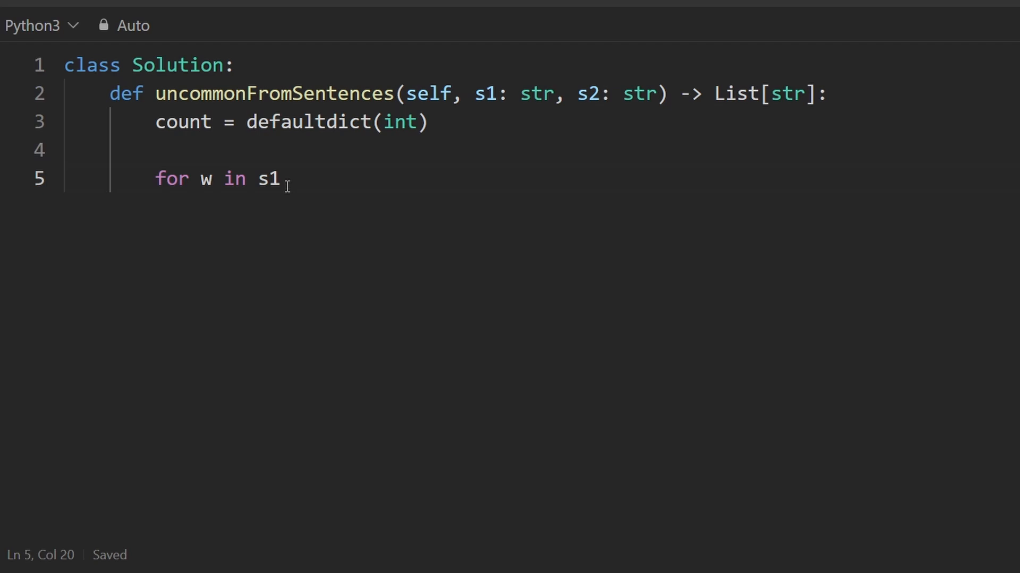
pyautogui.write('.split')
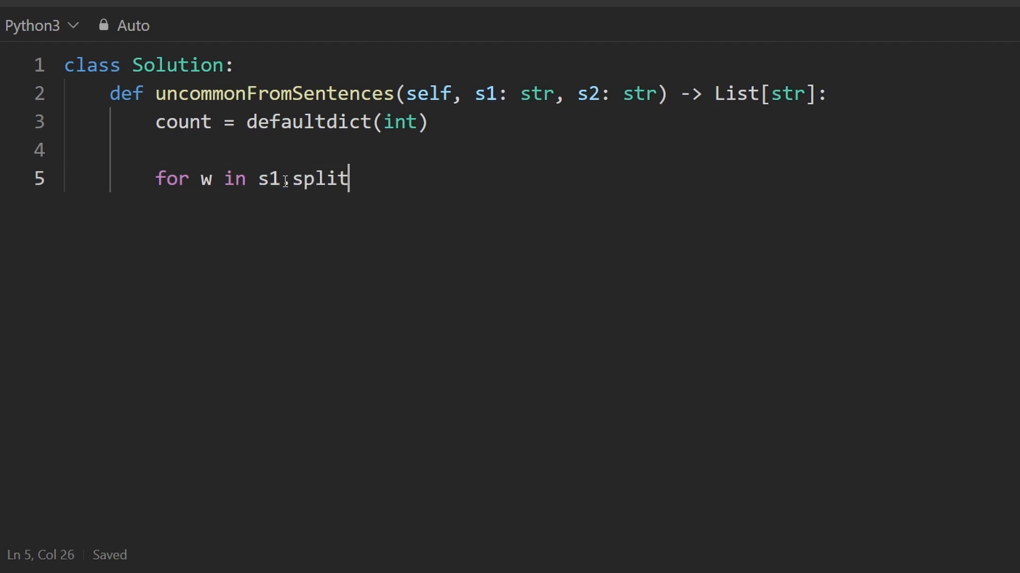
pyautogui.write('(" "):')
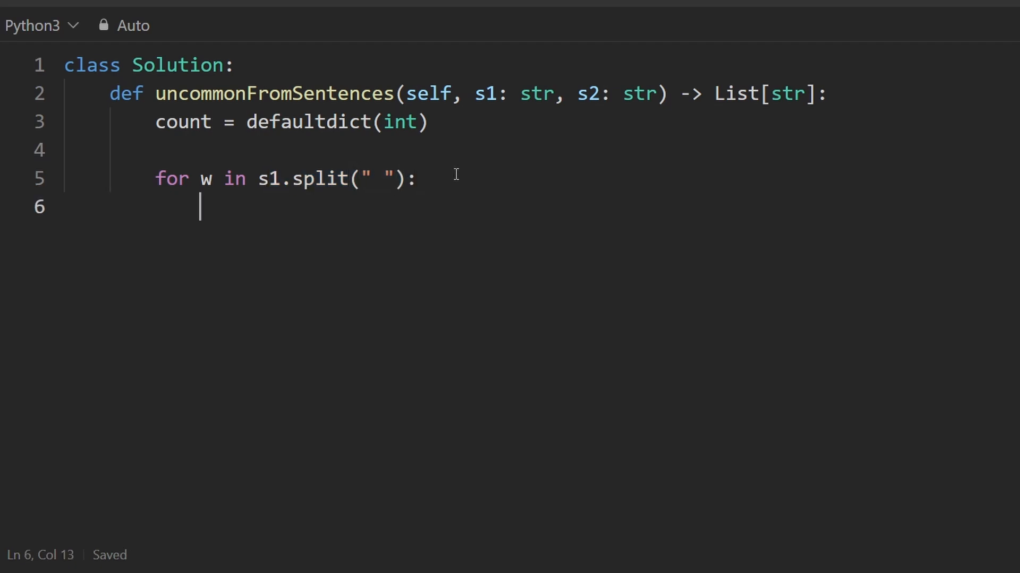
pyautogui.write('count[]')
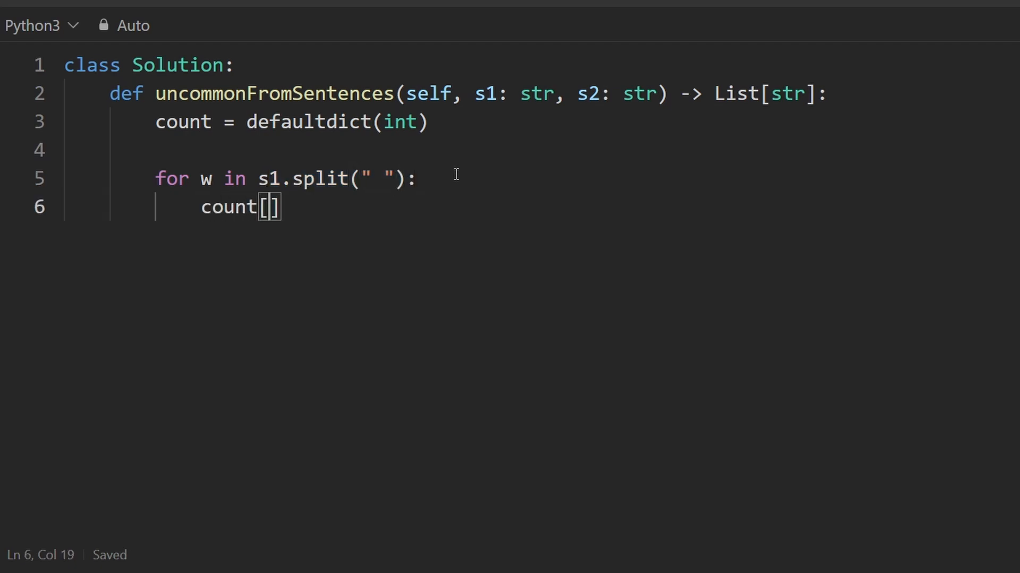
pyautogui.write('w] += 1')
pyautogui.write('if')
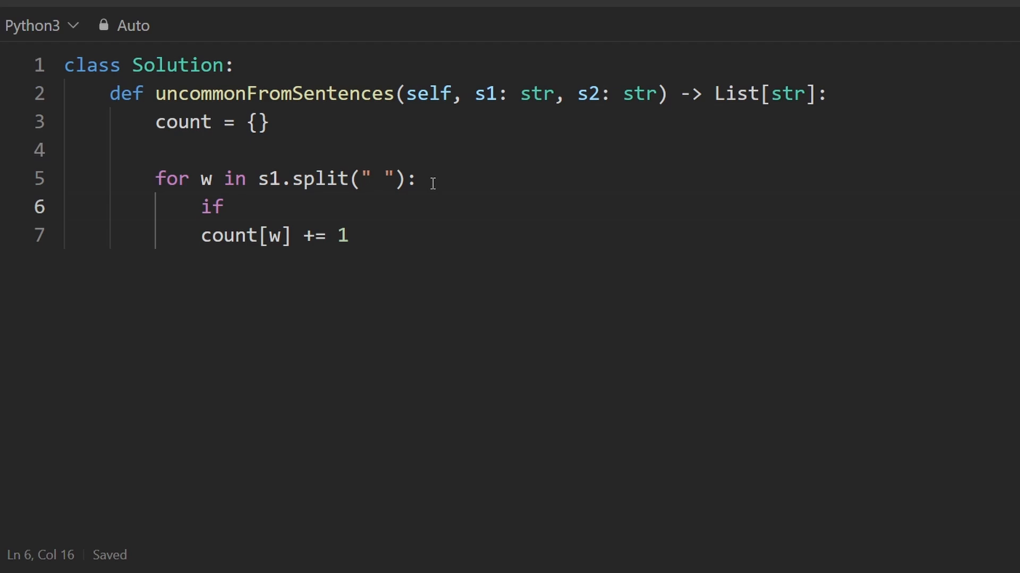
pyautogui.write('w not in count:')
pyautogui.write('count[w] = 0')
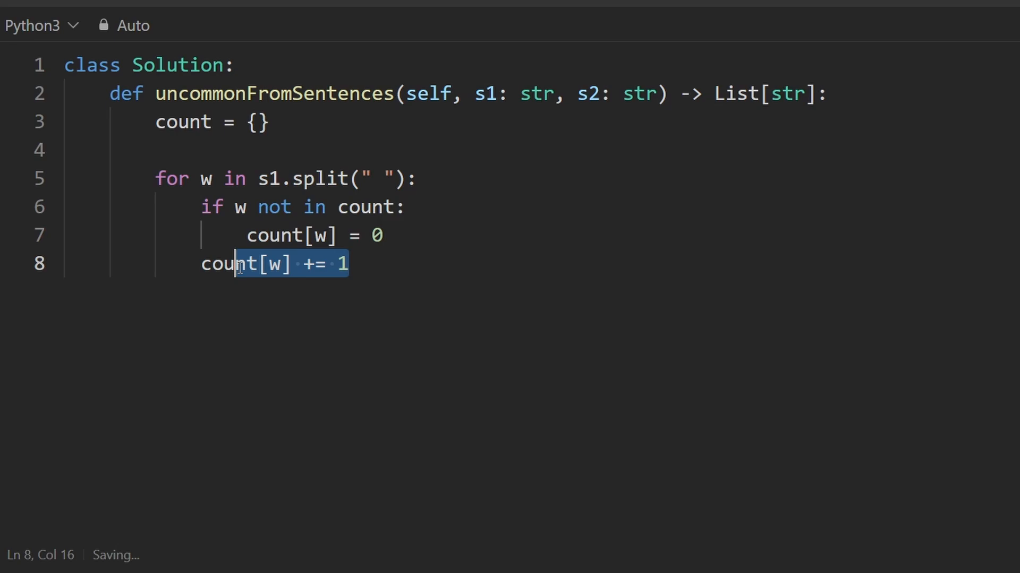
pyautogui.click(395, 235)
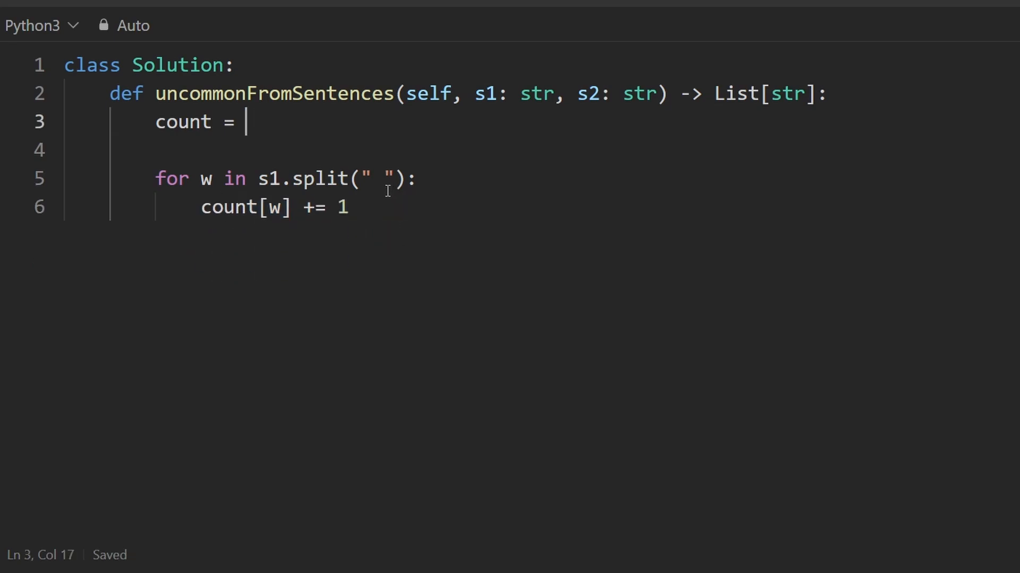
# Retype count as defaultdict(int) and loop over s1.split(" ") + s2.split(" ").
pyautogui.write('defaultdict(int)')
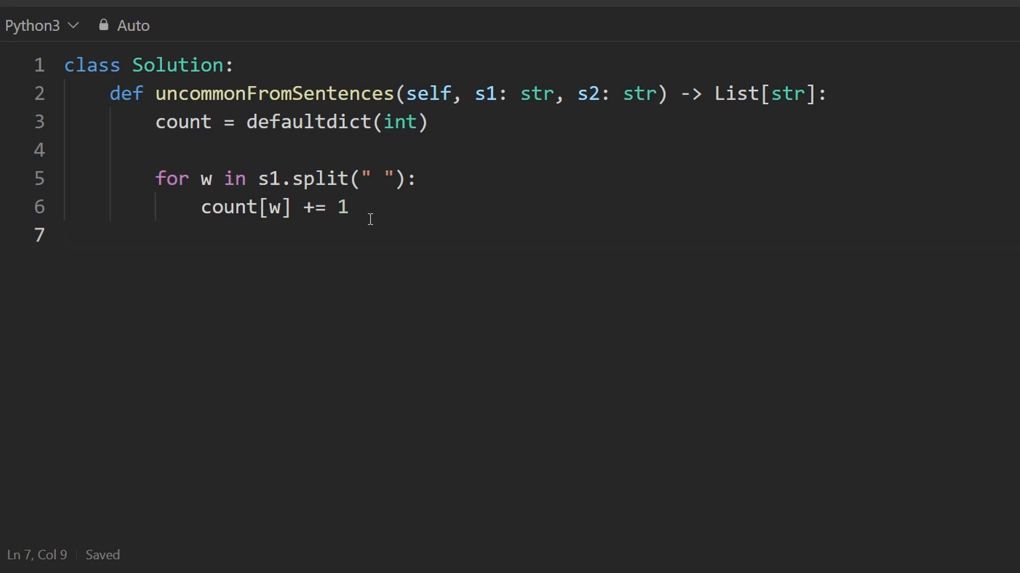
pyautogui.doubleClick(267, 179)
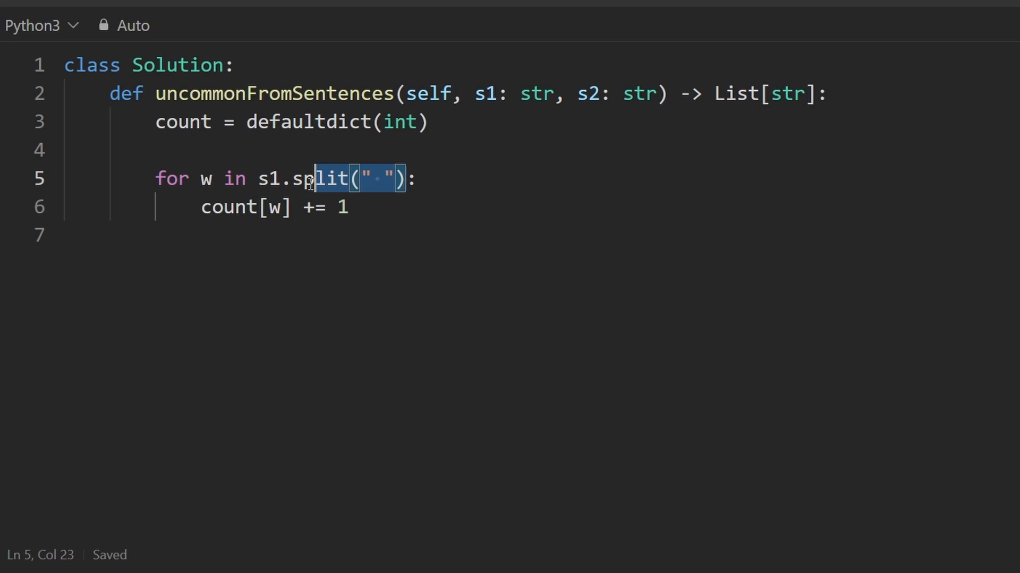
pyautogui.write('+')
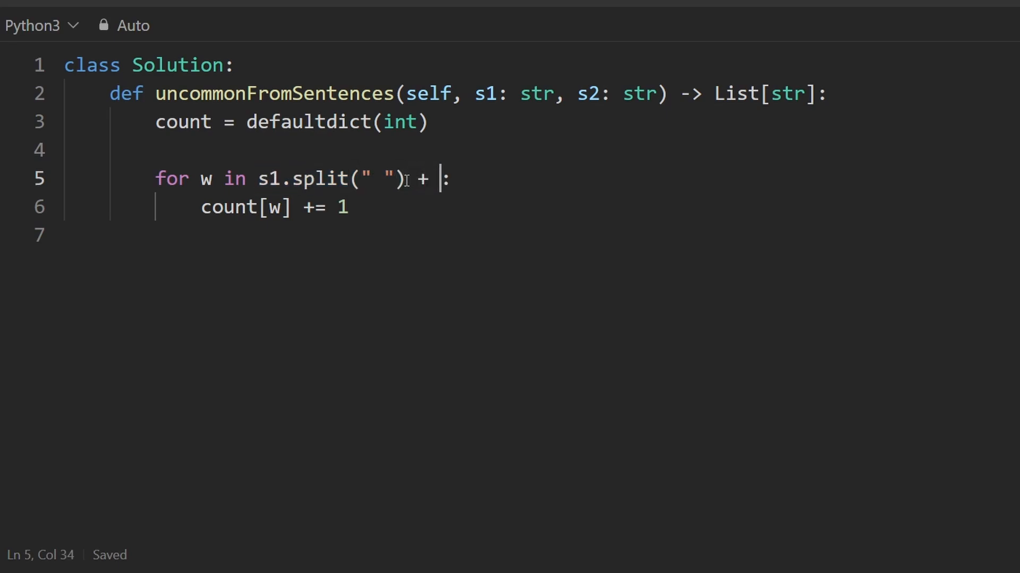
pyautogui.write('s2.split(" ")')
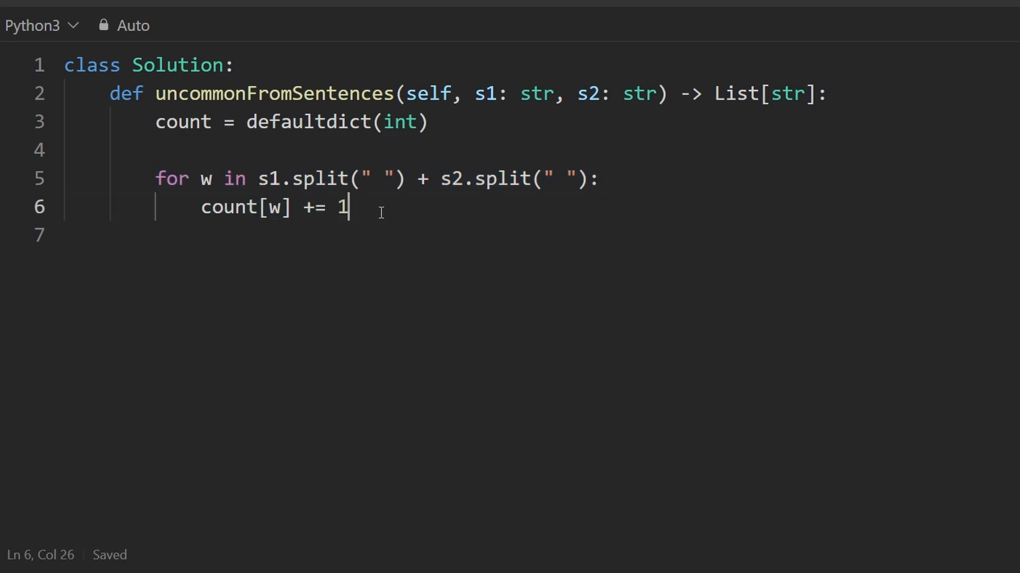
# Collect words with cnt == 1 from count.items() into res, then return res.
pyautogui.write('res = []')
pyautogui.write('for')
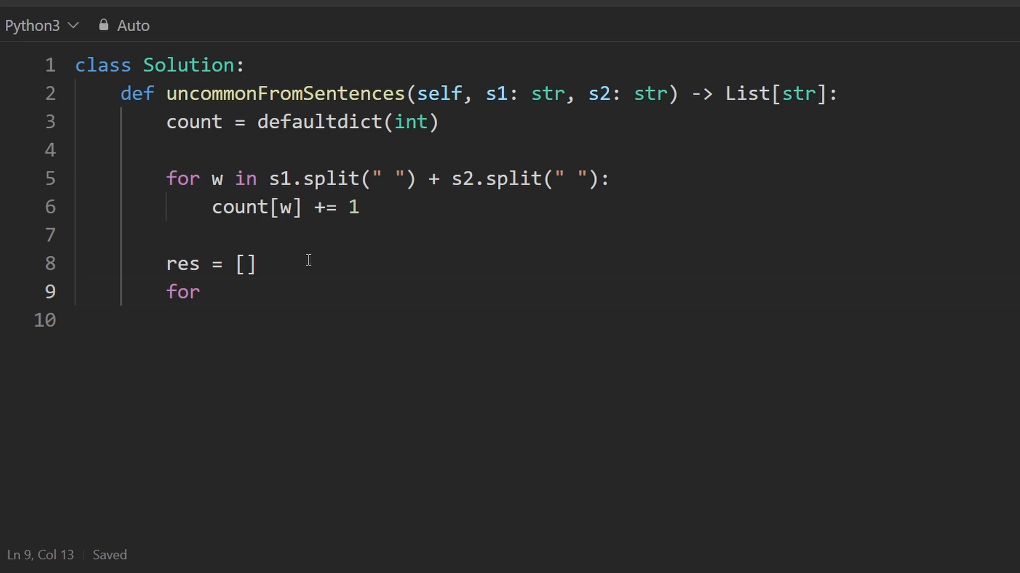
pyautogui.write('w, cnt in')
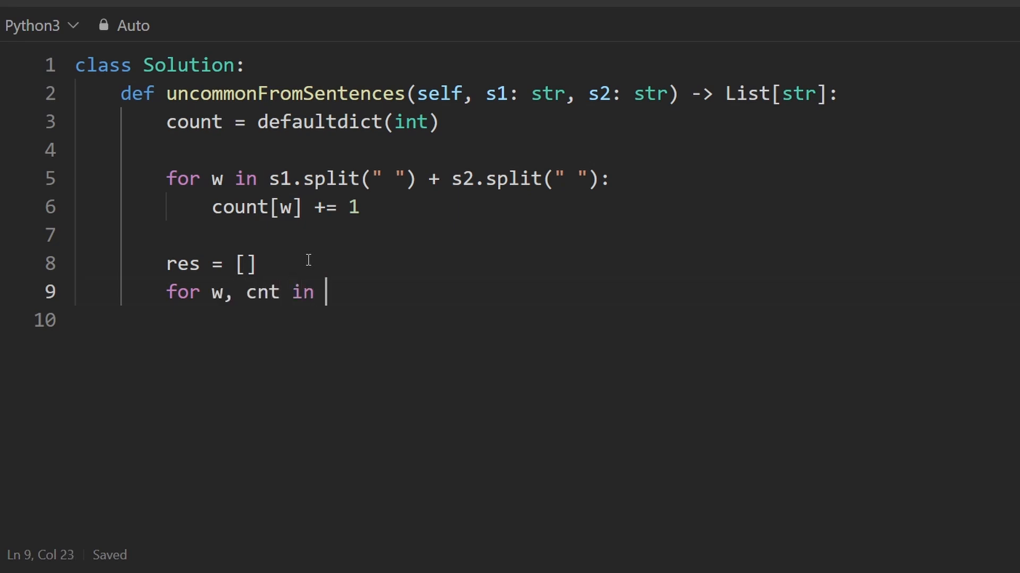
pyautogui.write('count.items')
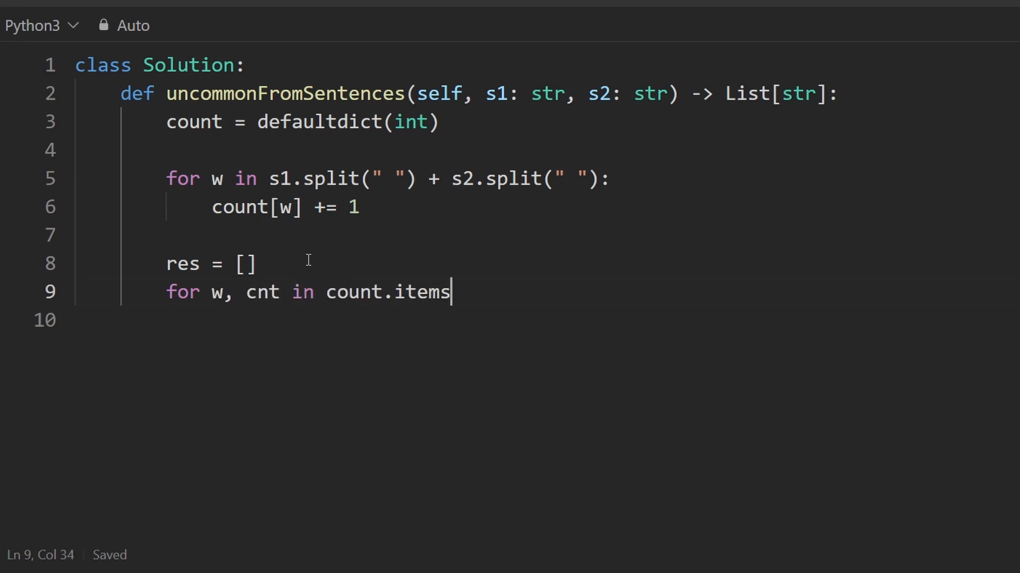
pyautogui.write('():')
pyautogui.write('res.')
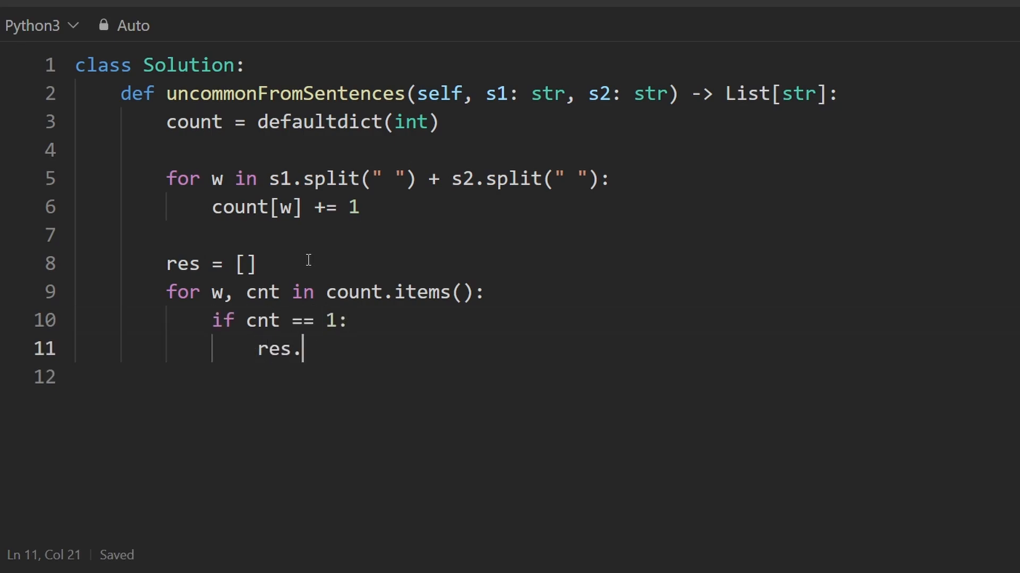
pyautogui.write('append(w)')
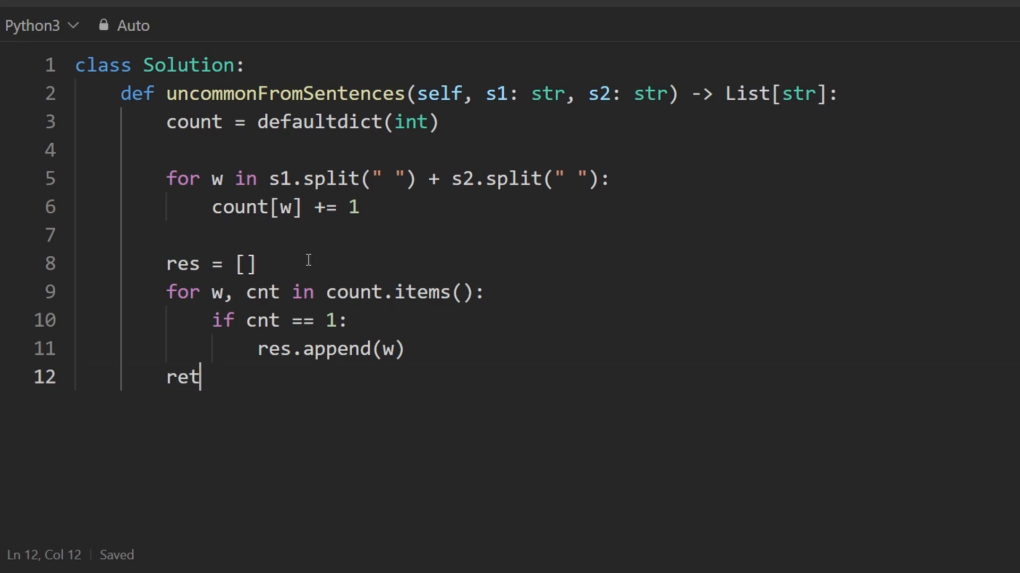
pyautogui.write('urn res')
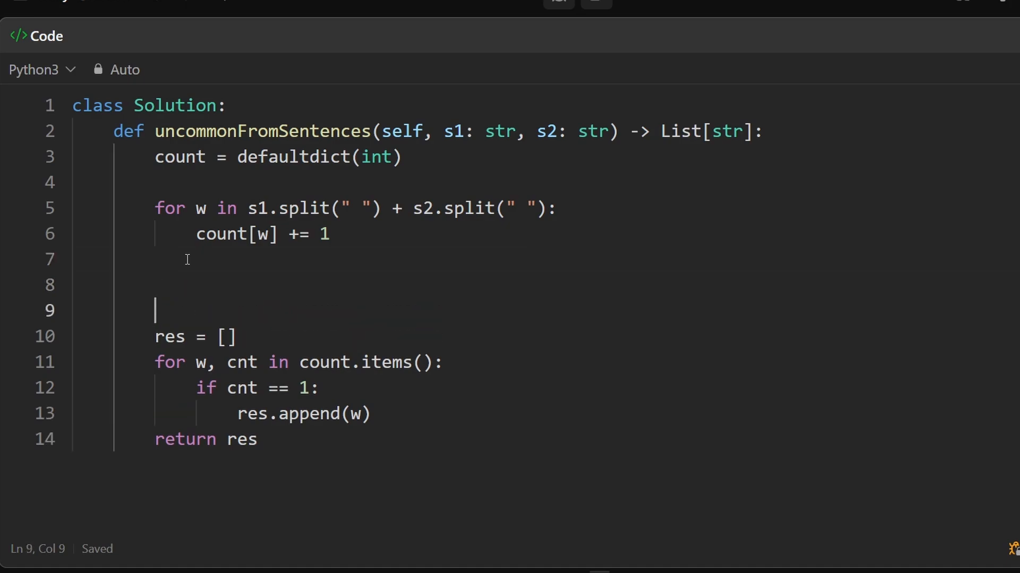
# Write return [w for w, cnt in count.items() if cnt == 1] and delete the old res loop.
pyautogui.write('return')
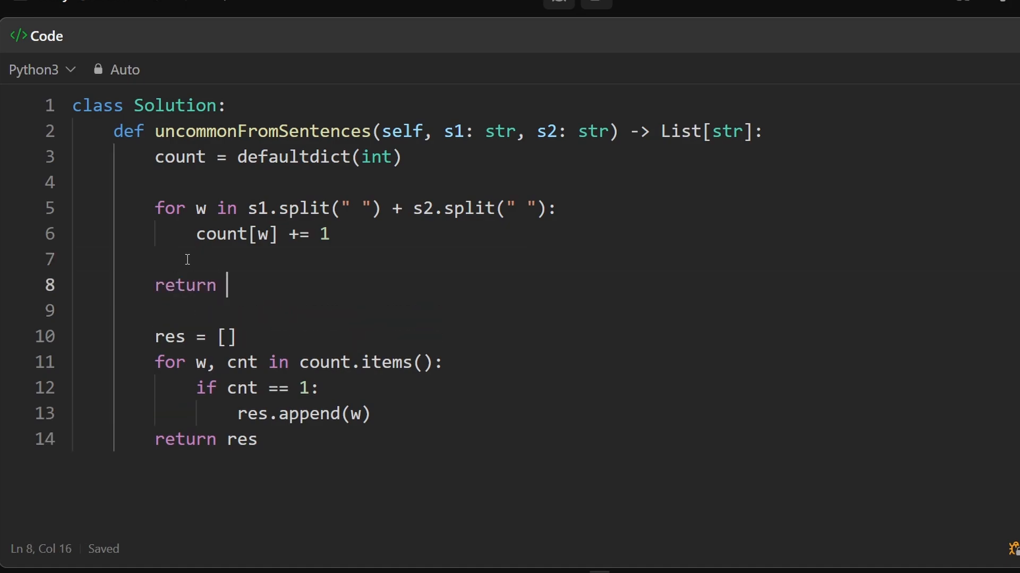
pyautogui.write('[]')
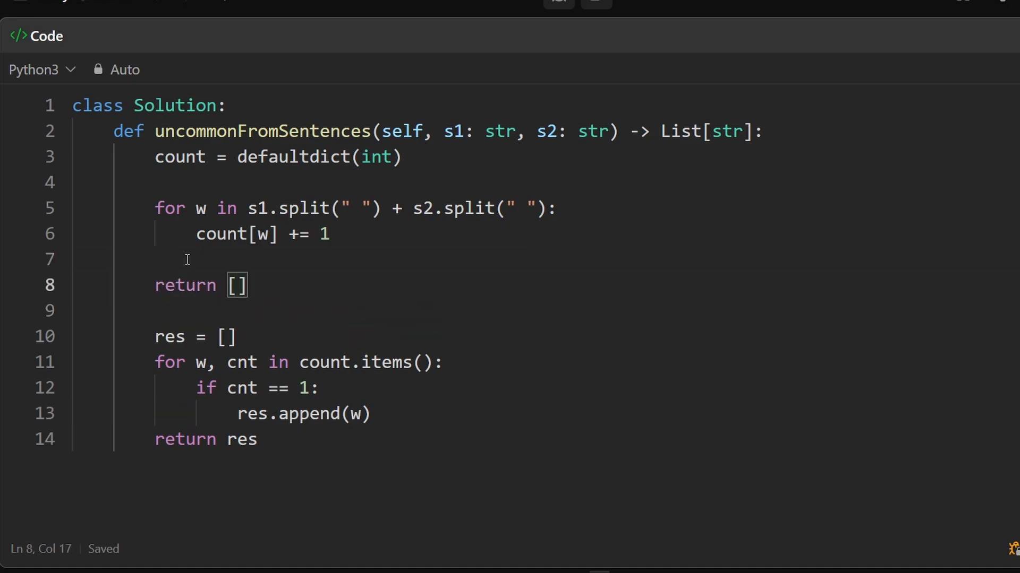
pyautogui.write('for w, cnt in count.items(')
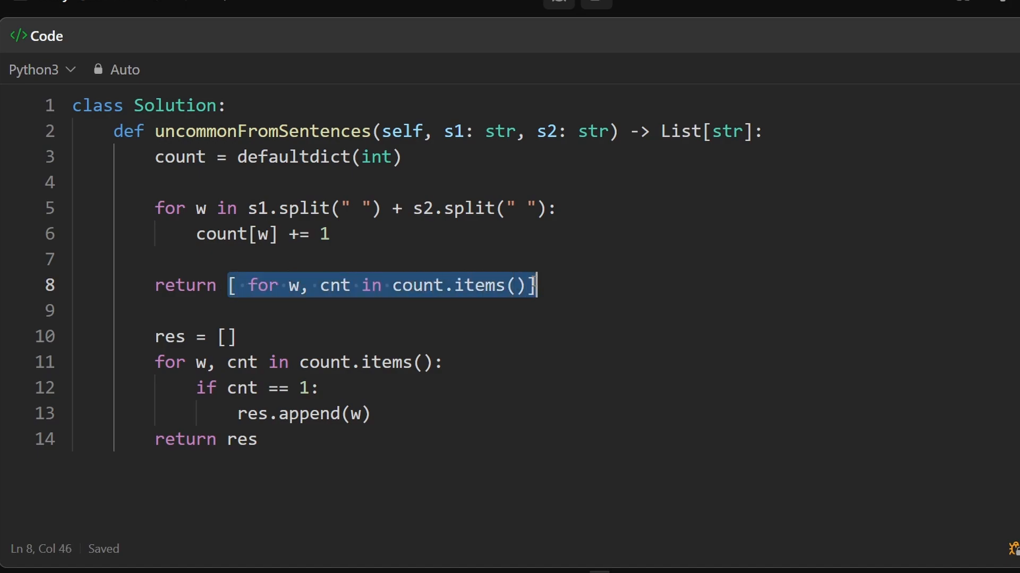
pyautogui.write('w')
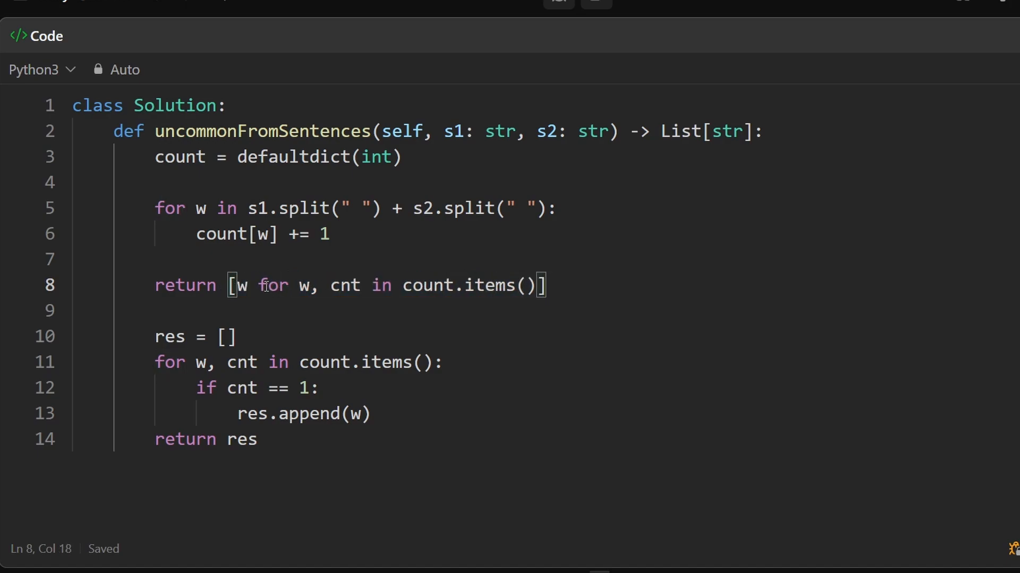
pyautogui.doubleClick(458, 286)
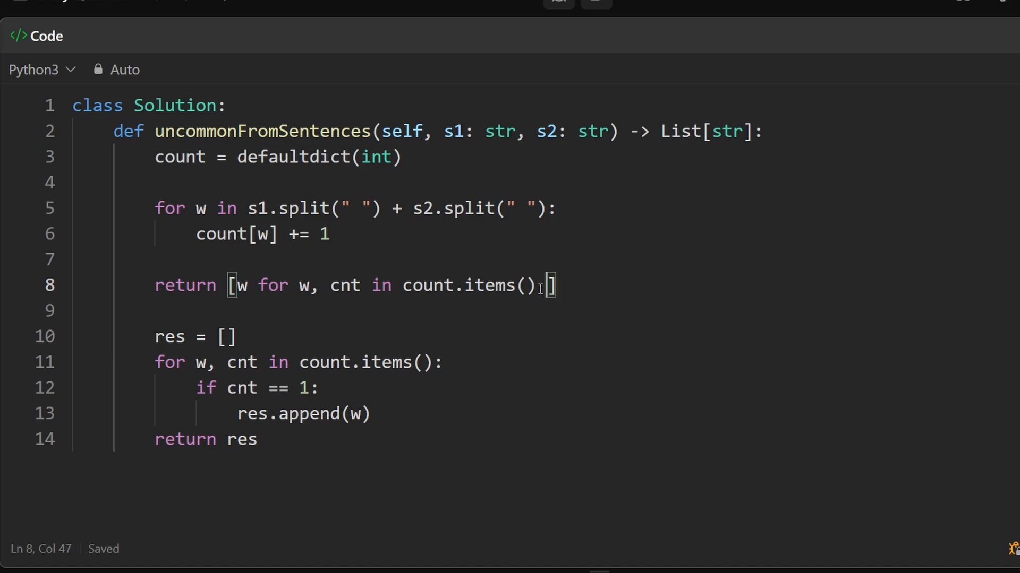
pyautogui.write('if cnt == 1')
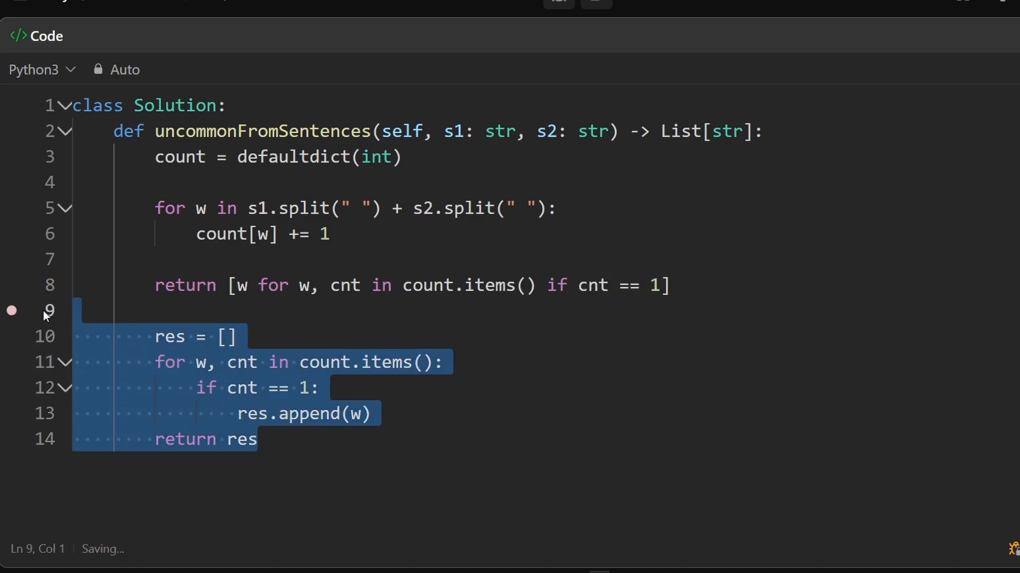
pyautogui.press('Delete')
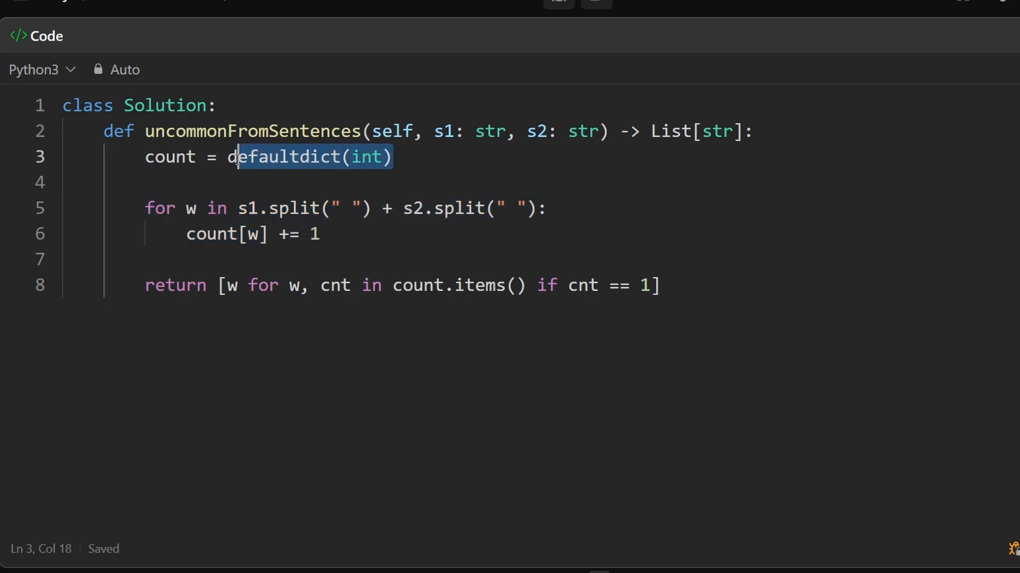
# Build count as Counter(s1.split(" ") + s2.split(" ")), removing the counting loop.
pyautogui.write('C')
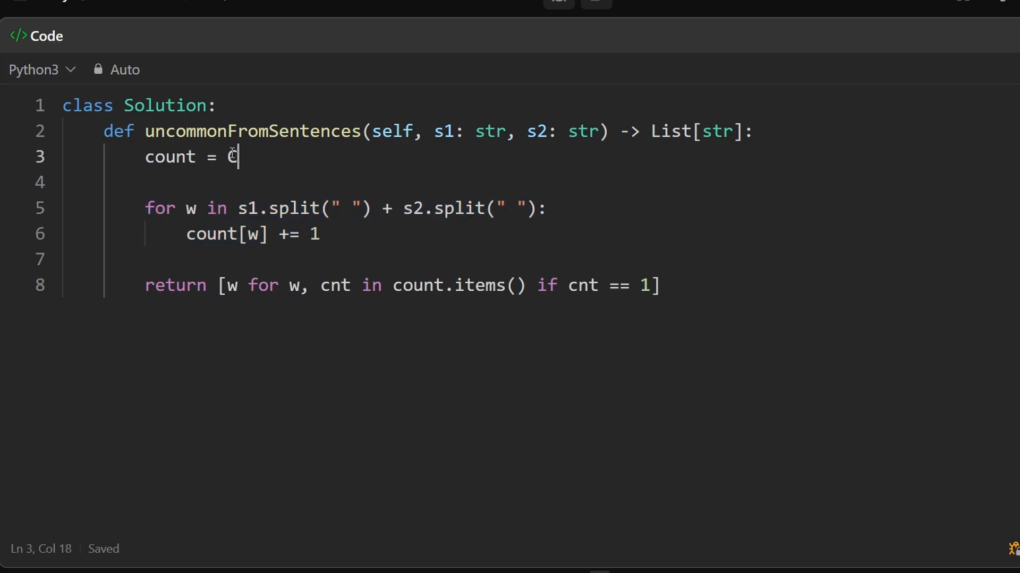
pyautogui.write('ounter()')
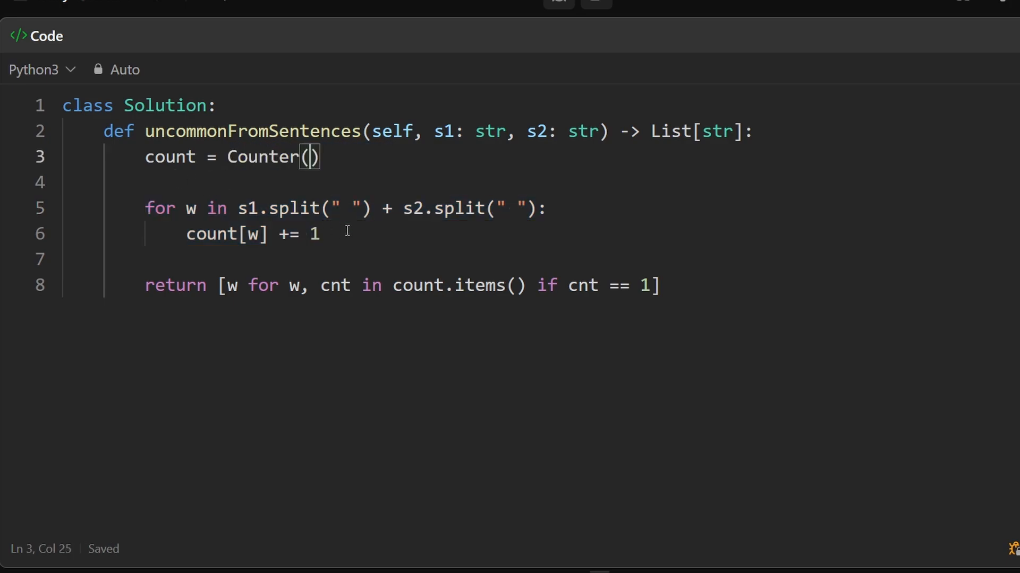
pyautogui.moveTo(309, 159)
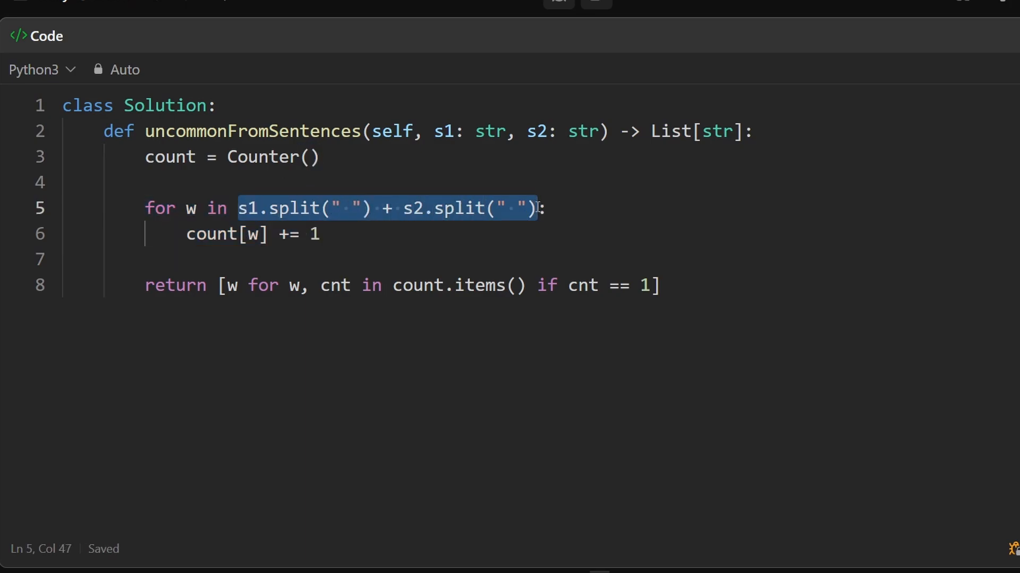
pyautogui.press('Delete')
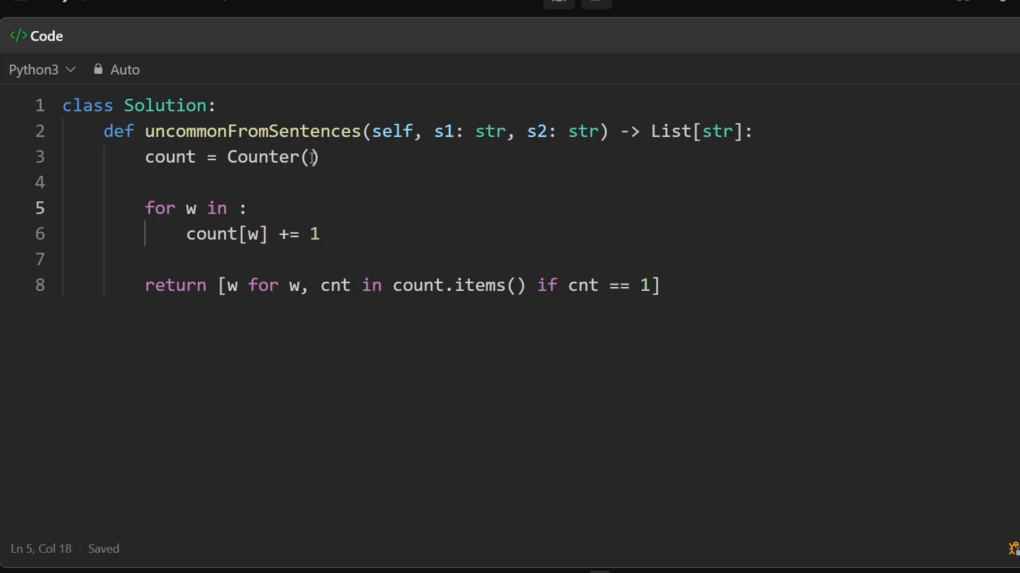
pyautogui.write('s1.split(" ") + s2.split(" "))')
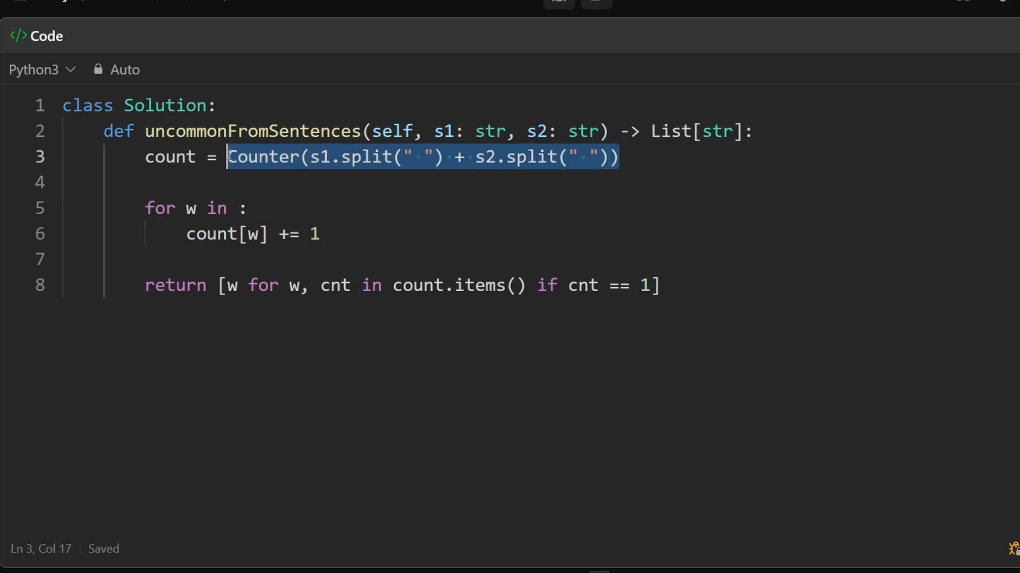
# Inline the Counter expression into the return comprehension and select all the code.
pyautogui.doubleClick(169, 156)
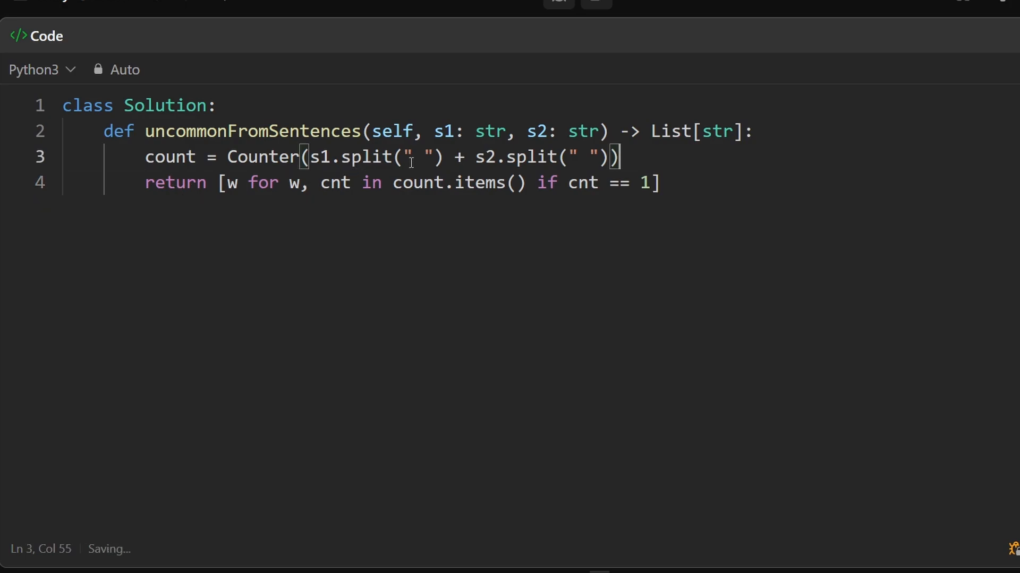
pyautogui.doubleClick(169, 157)
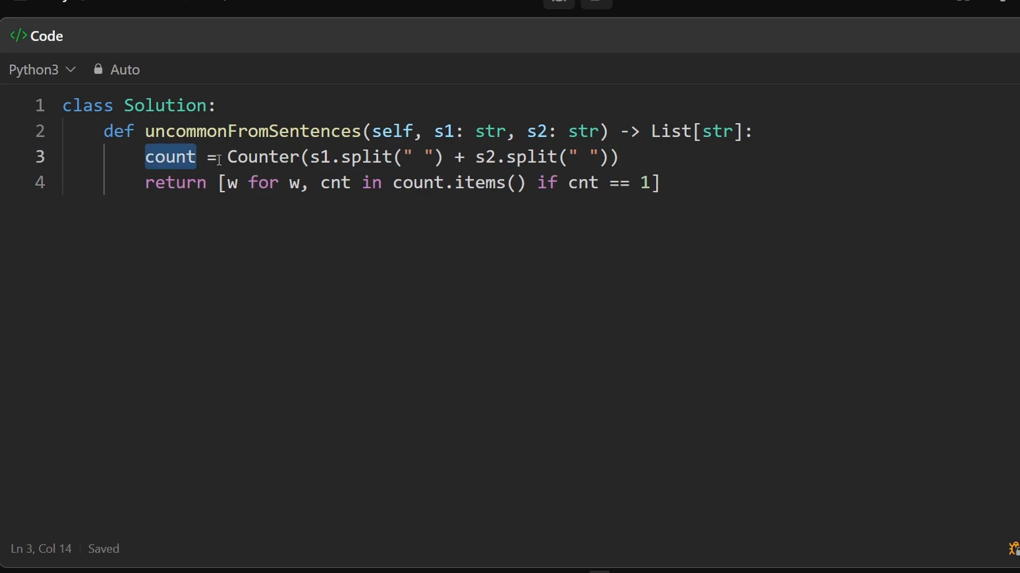
pyautogui.click(414, 182)
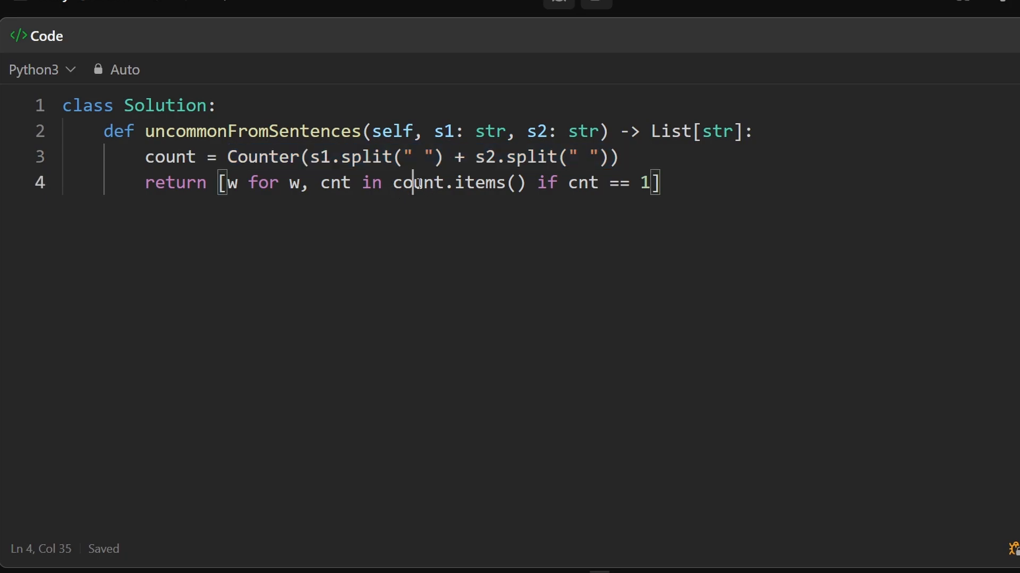
pyautogui.moveTo(227, 157); pyautogui.dragTo(475, 157)
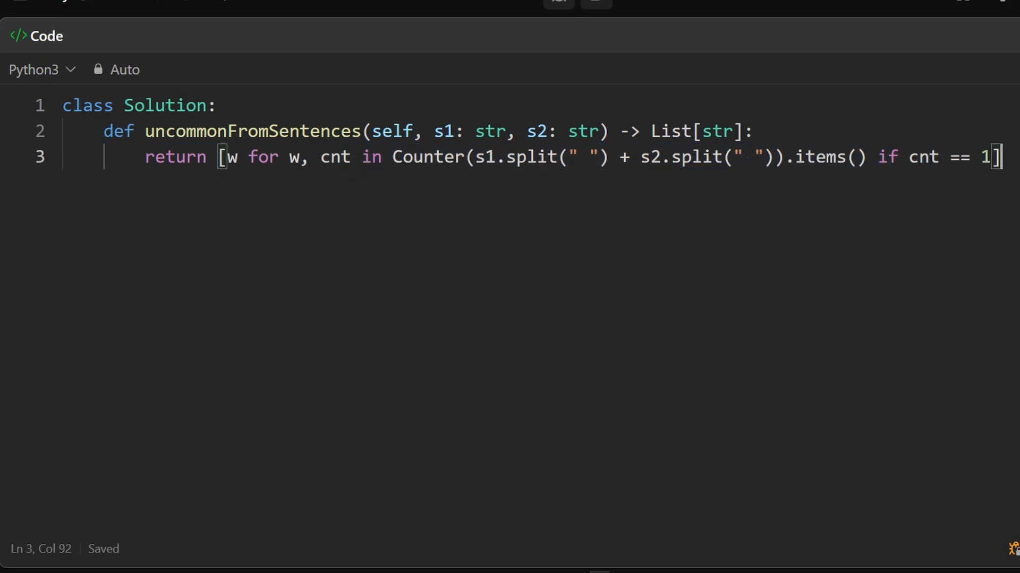
pyautogui.press('ctrl+a')
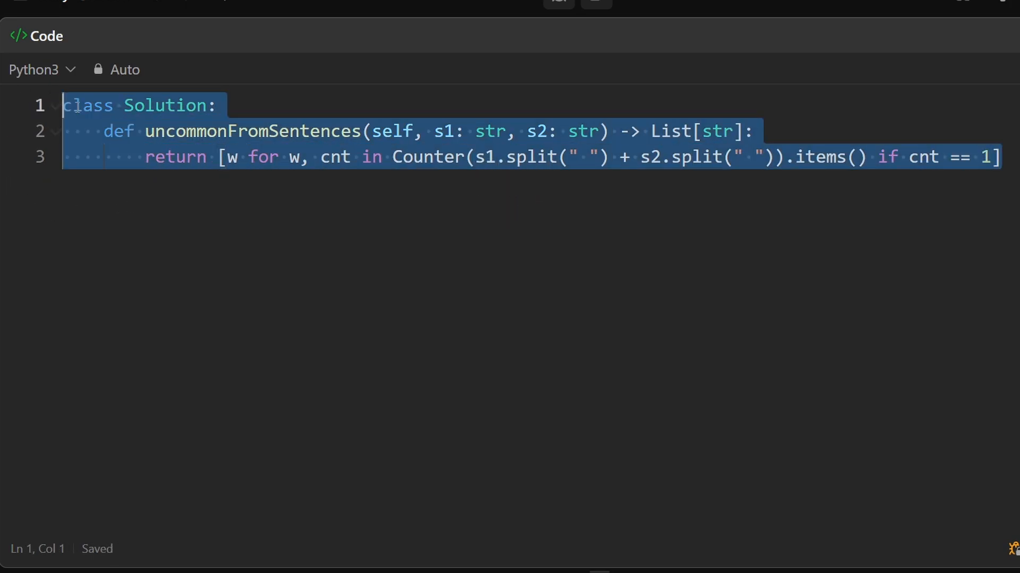